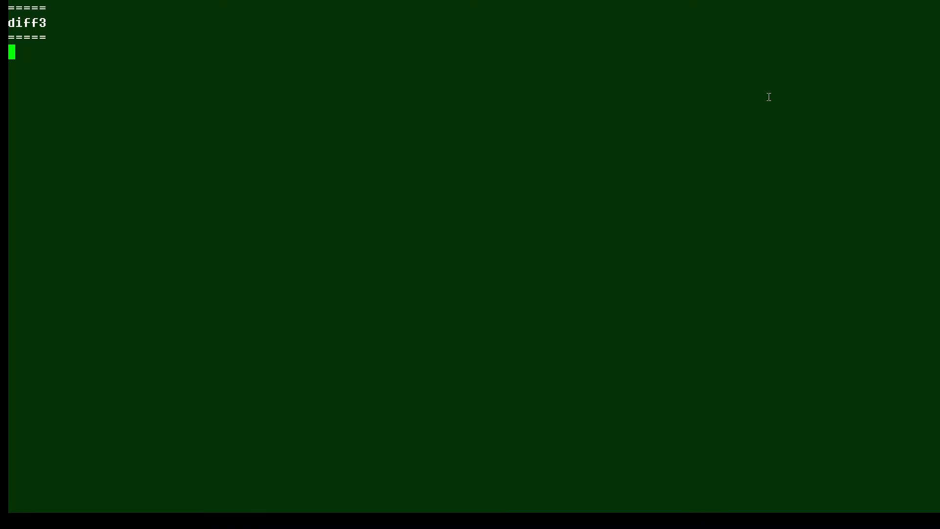
pyautogui.moveTo(653, 149)
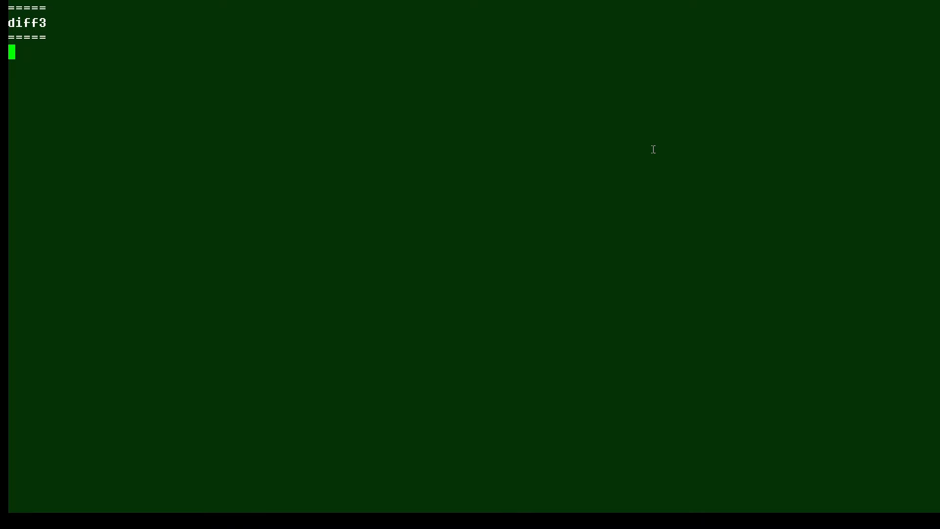
pyautogui.write('diff3 file1 file2 file3')
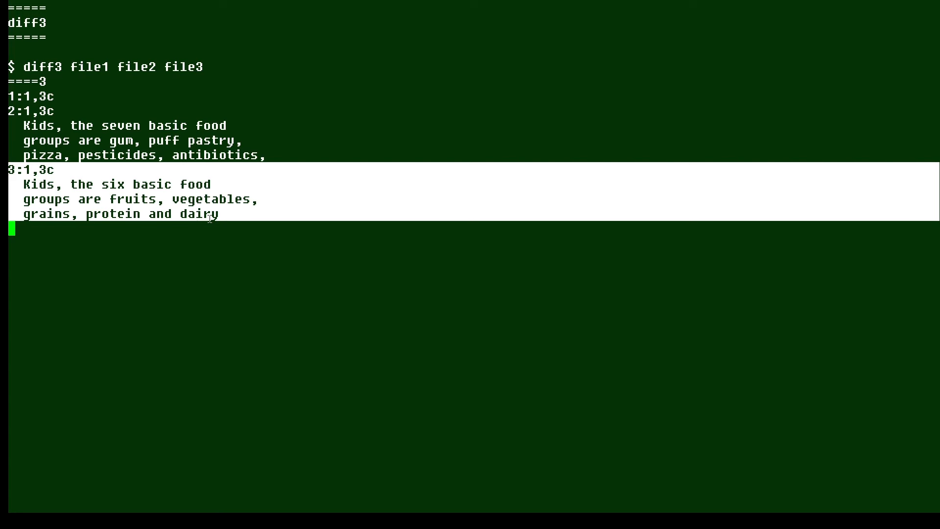
pyautogui.write('cat file3')
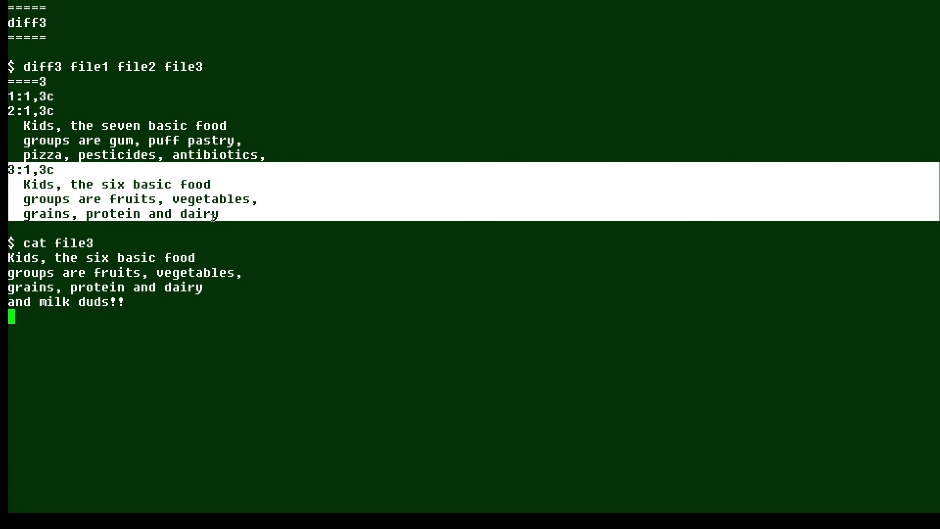